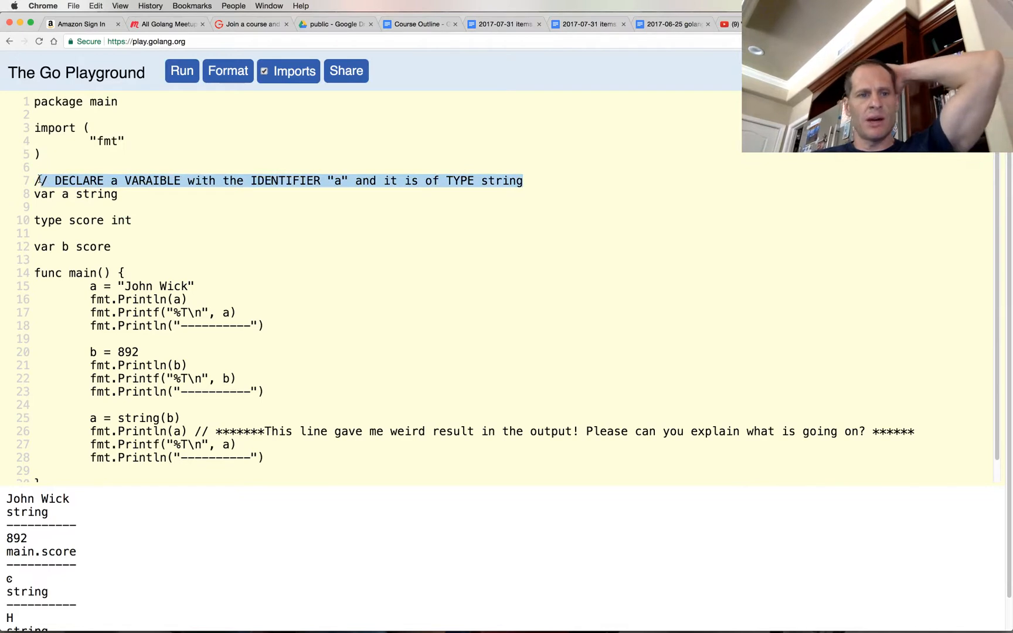
Remove the comment about declaring variable a on line 7 and rerun the program.
left_click(525, 181)
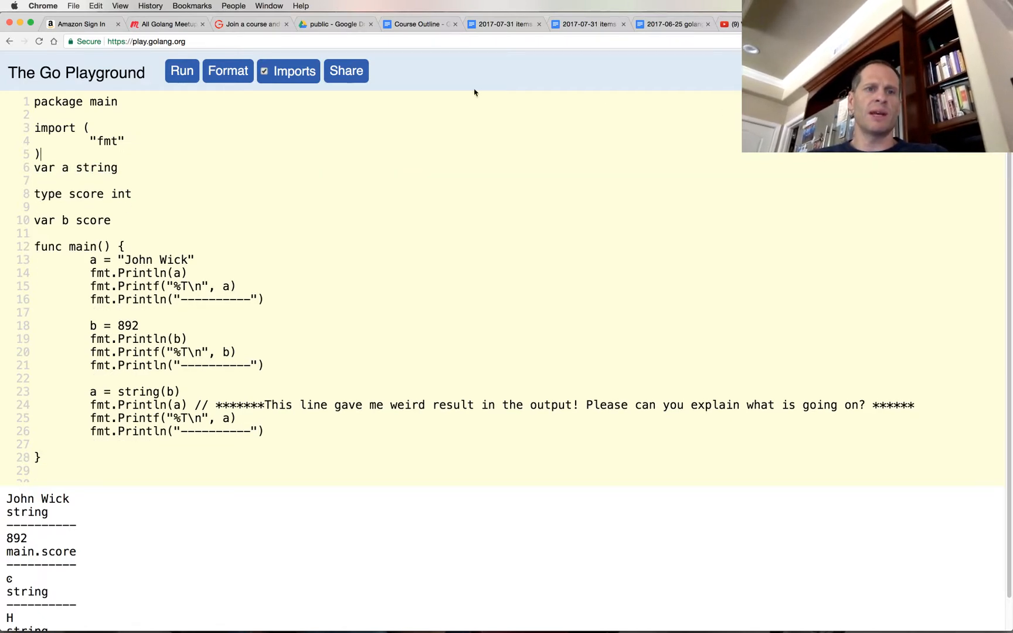
left_click(182, 71)
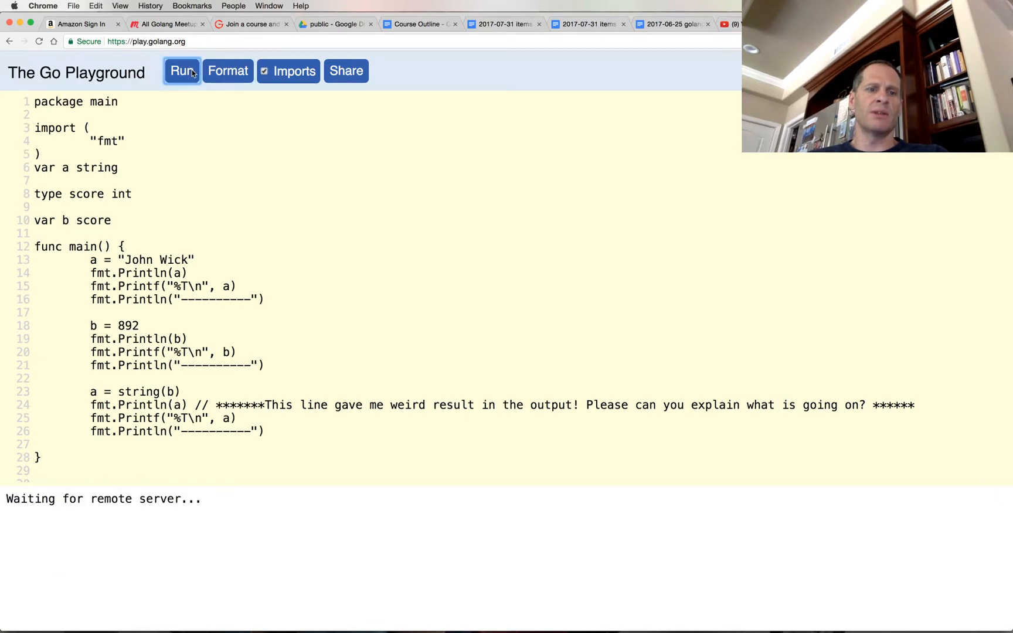
Add a blank line after the imports and remove the blank line above var b score.
left_click(182, 70)
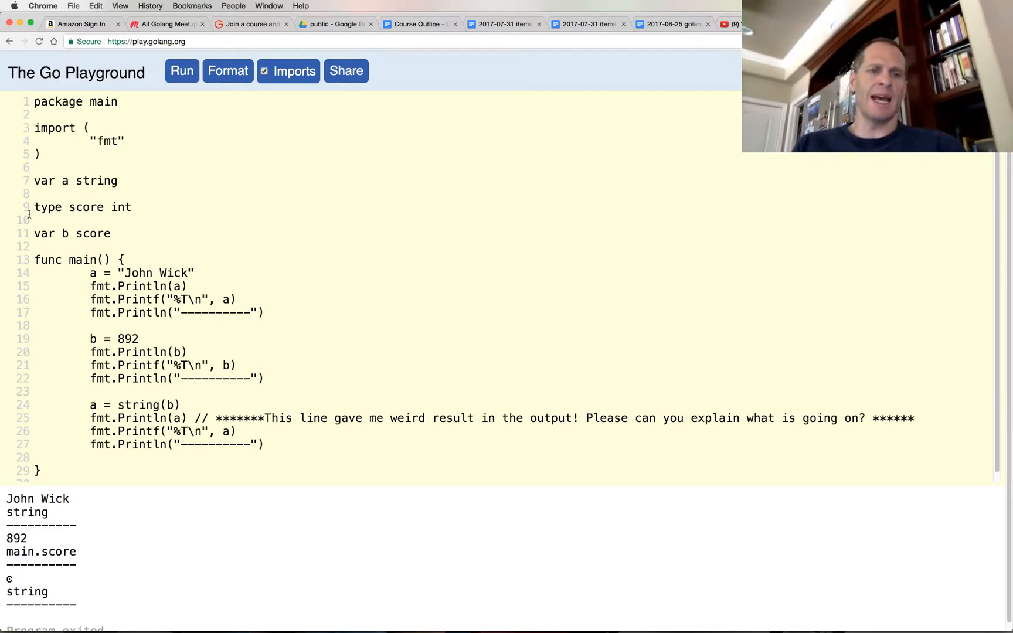
double_click(153, 272)
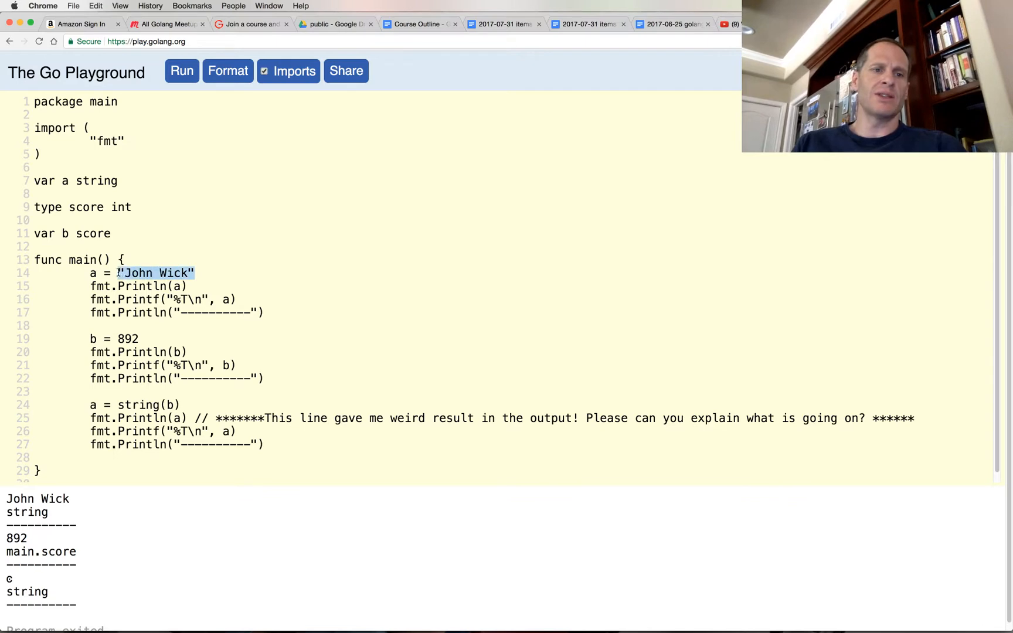
left_click(175, 286)
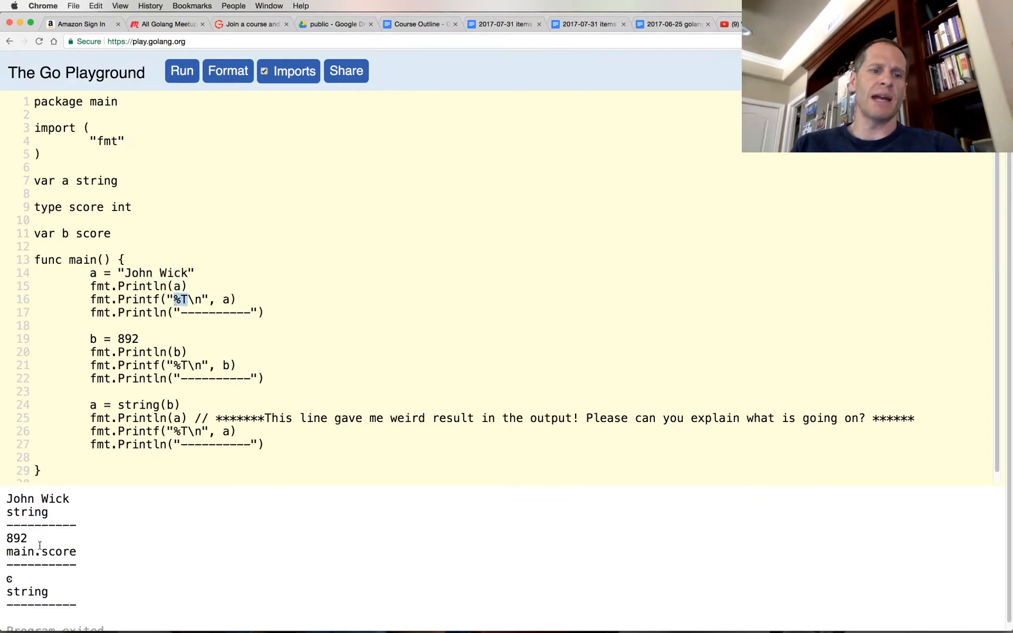
double_click(27, 512)
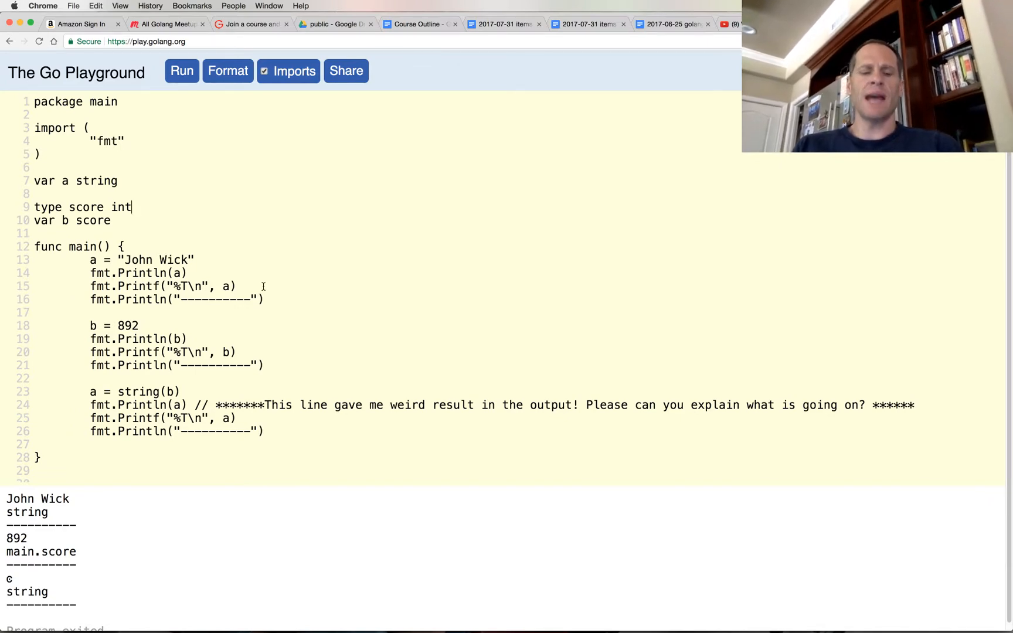
type("godoc.org")
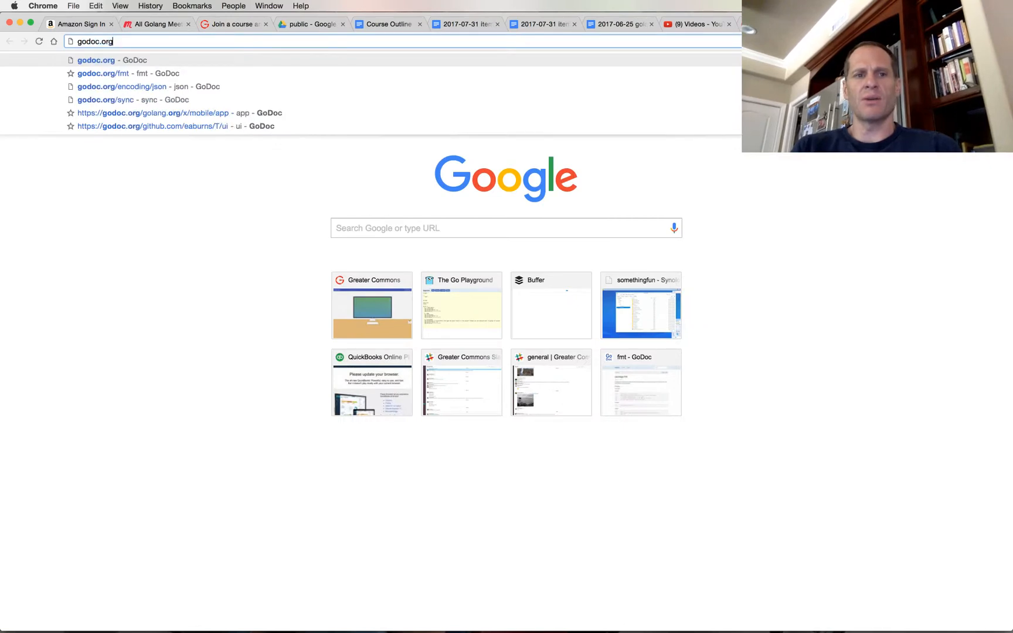
key("Return")
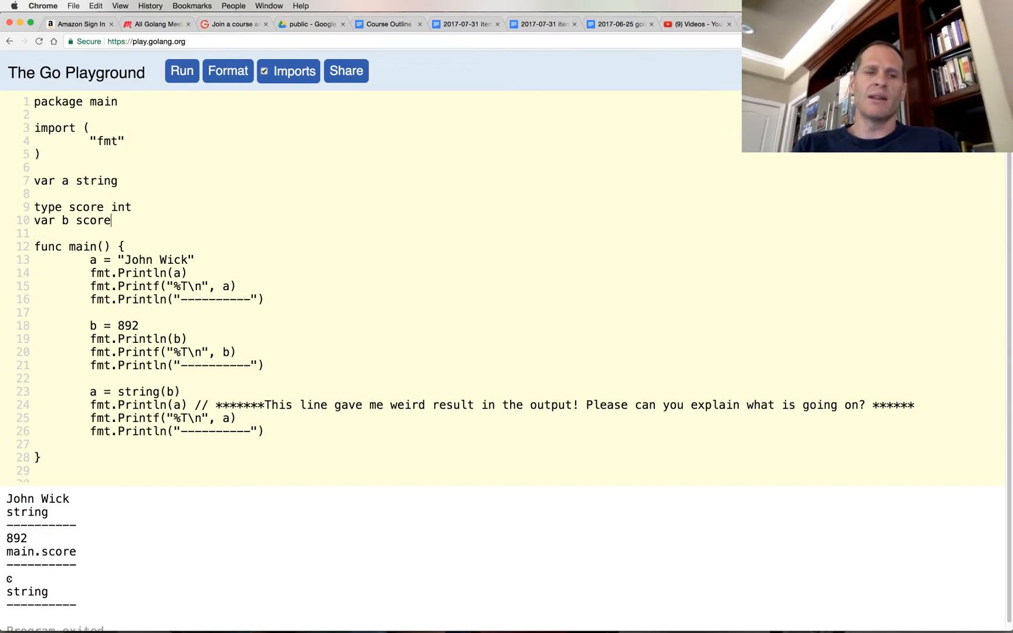
Draft a person struct with first string and age int fields, then select it for deletion.
type("type struct")
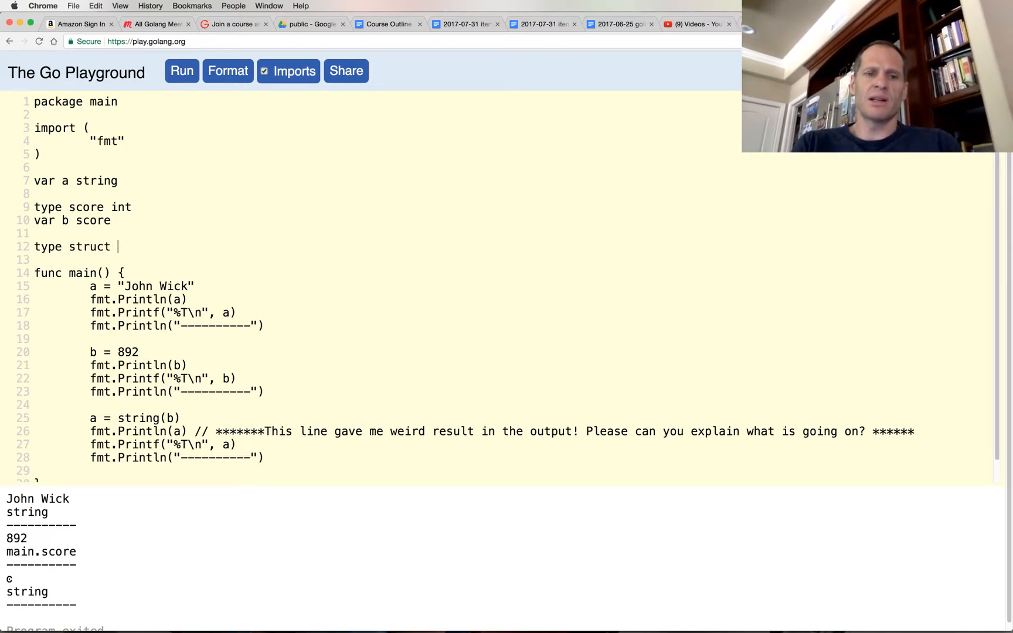
type("pe pe")
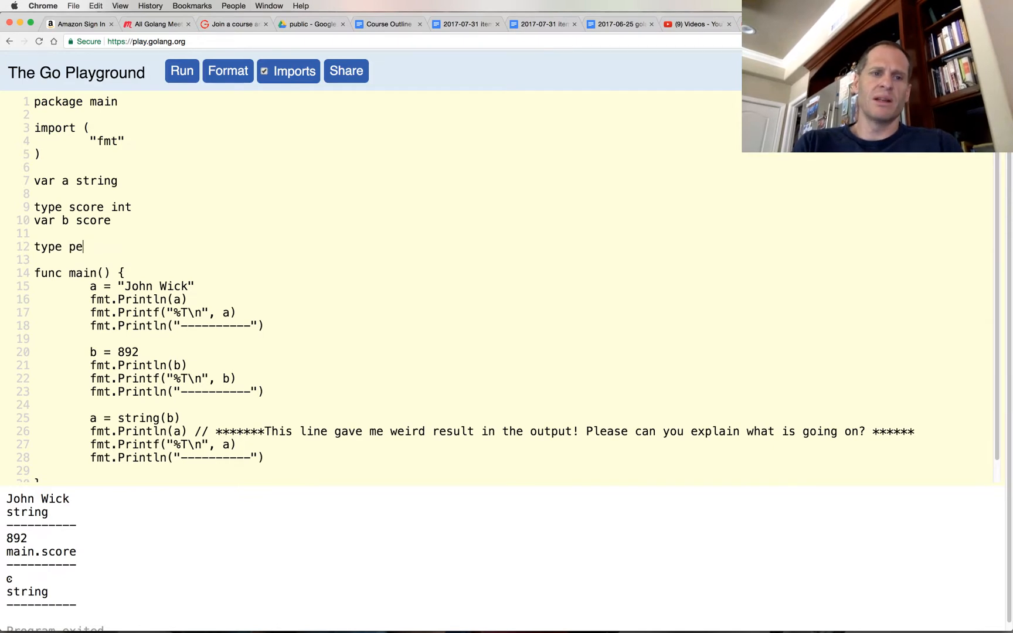
type("rson struct {}")
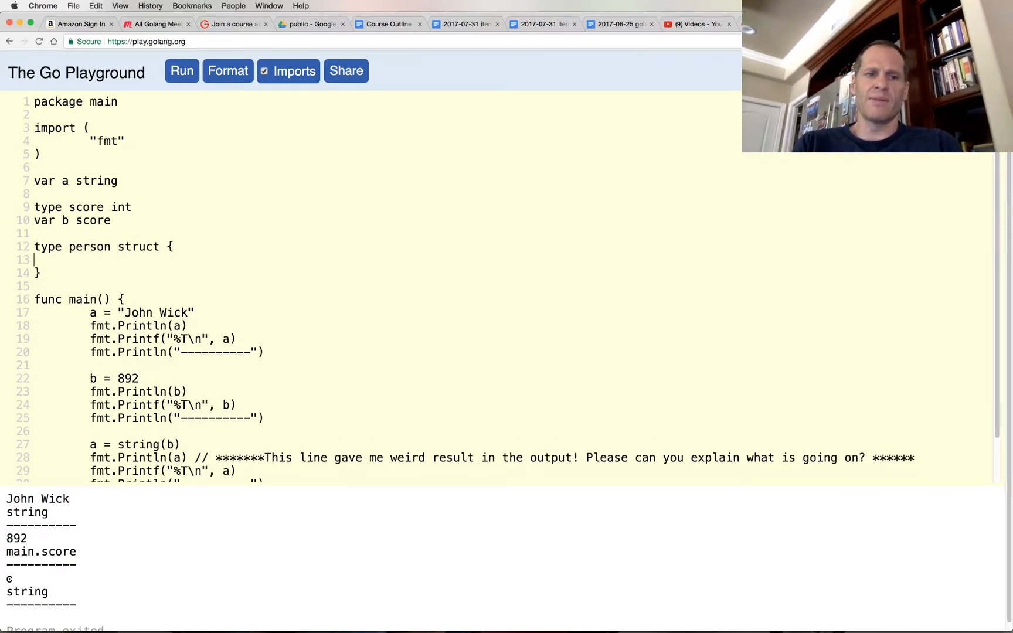
type("first string")
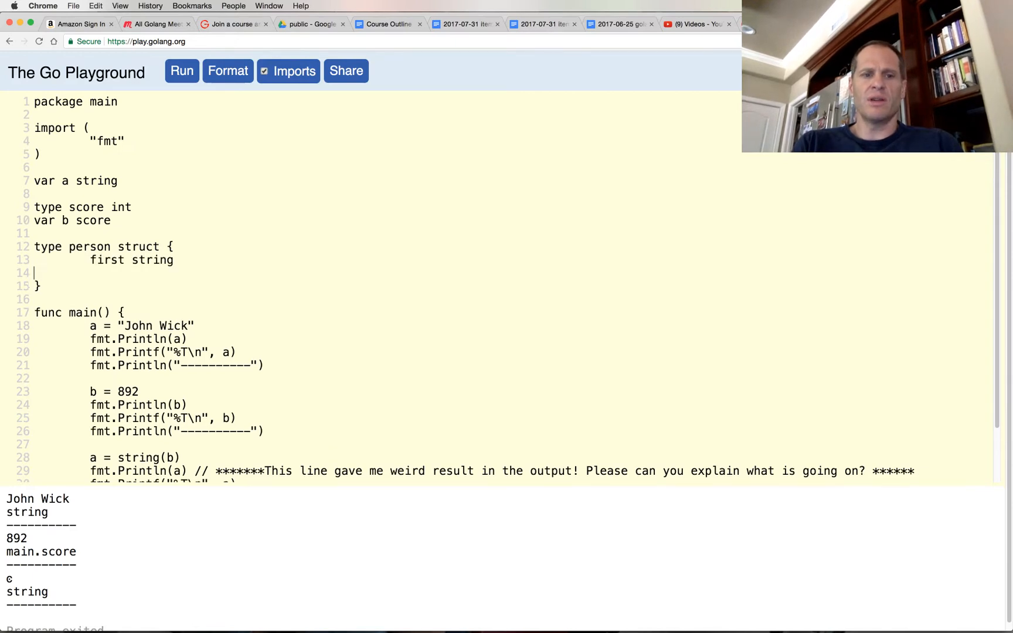
type("age")
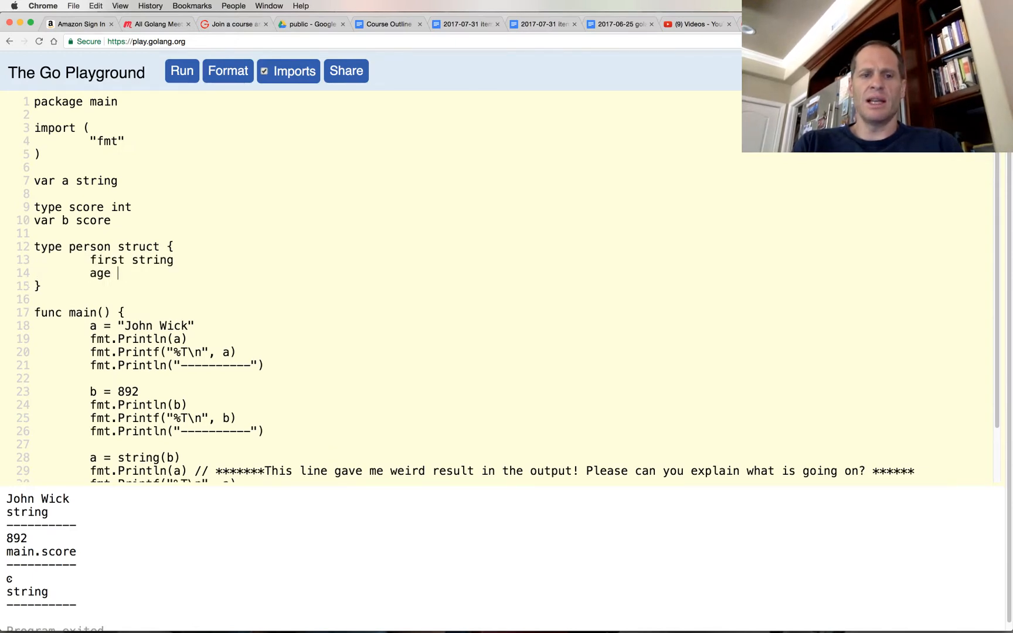
type("int")
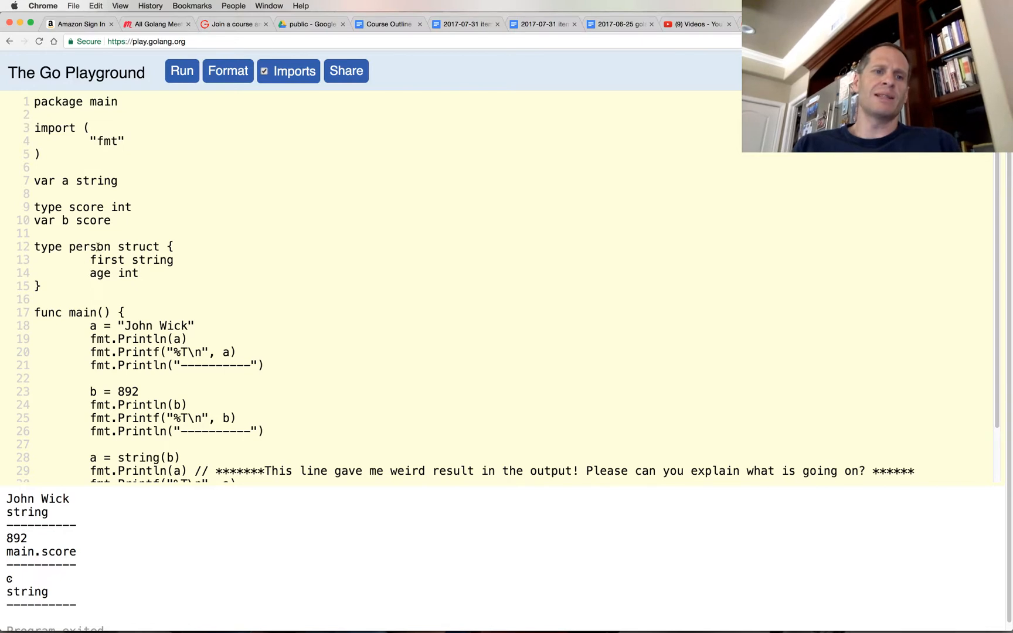
double_click(138, 247)
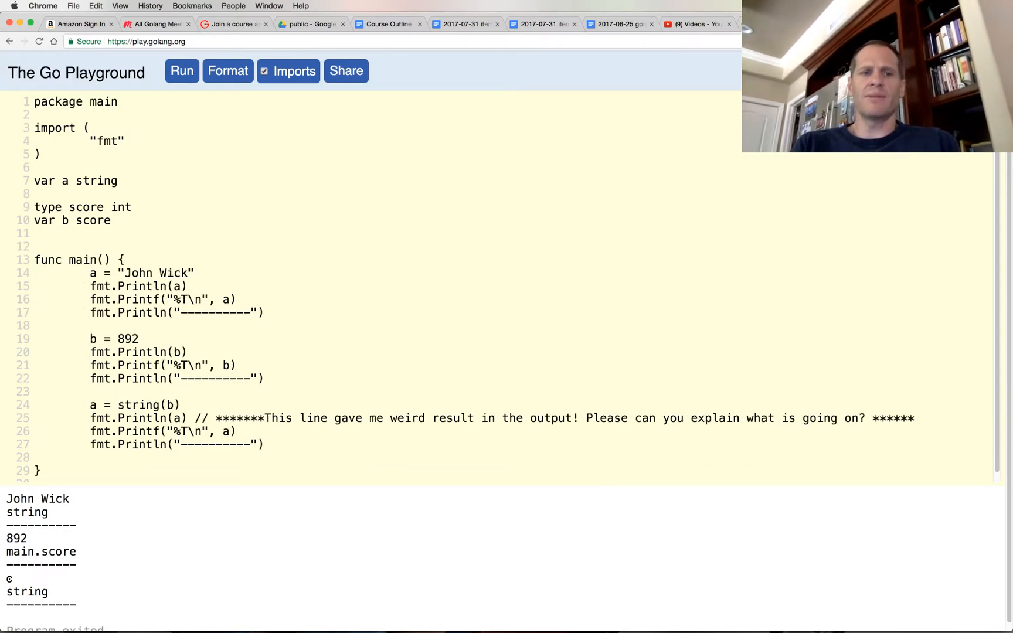
double_click(85, 207)
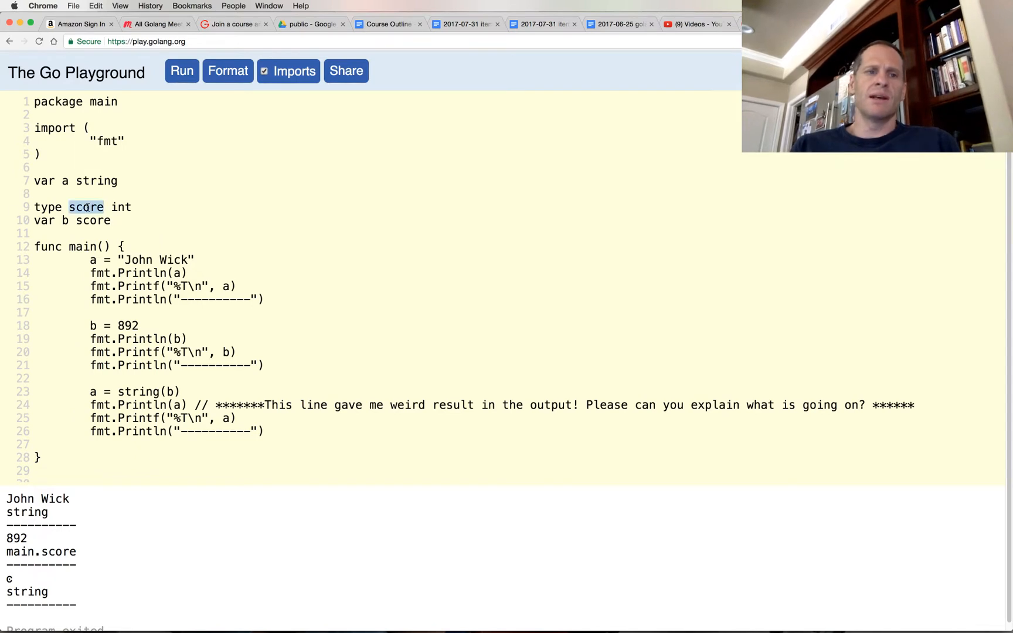
double_click(121, 207)
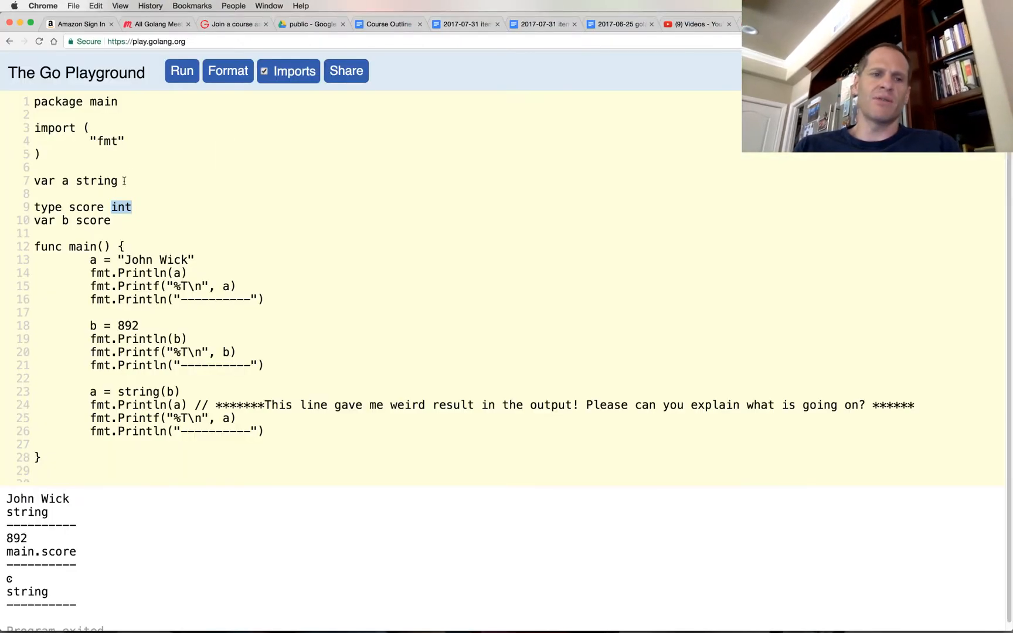
left_click(68, 221)
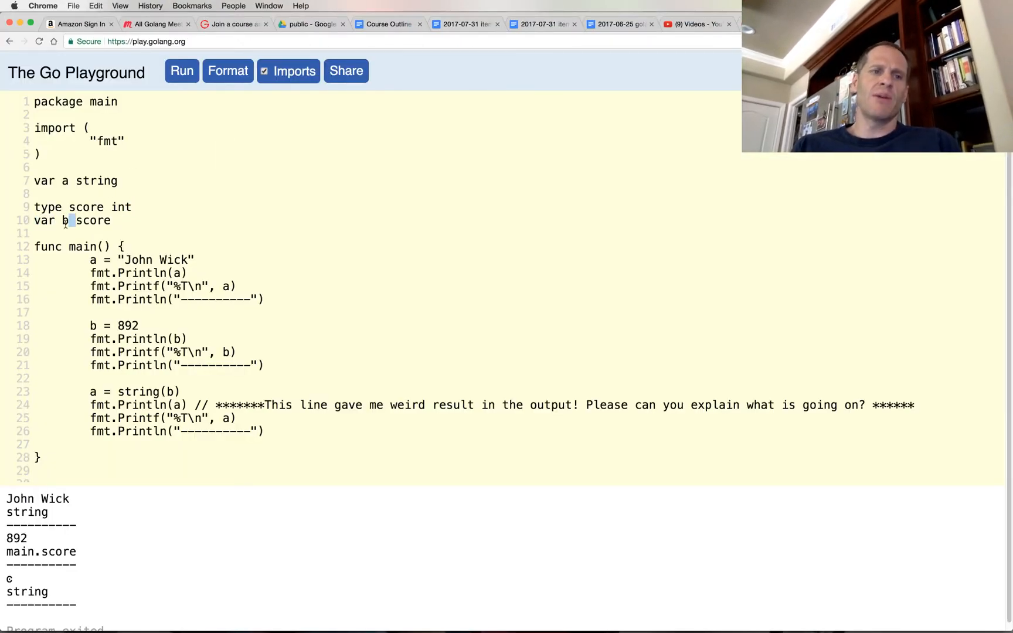
double_click(92, 221)
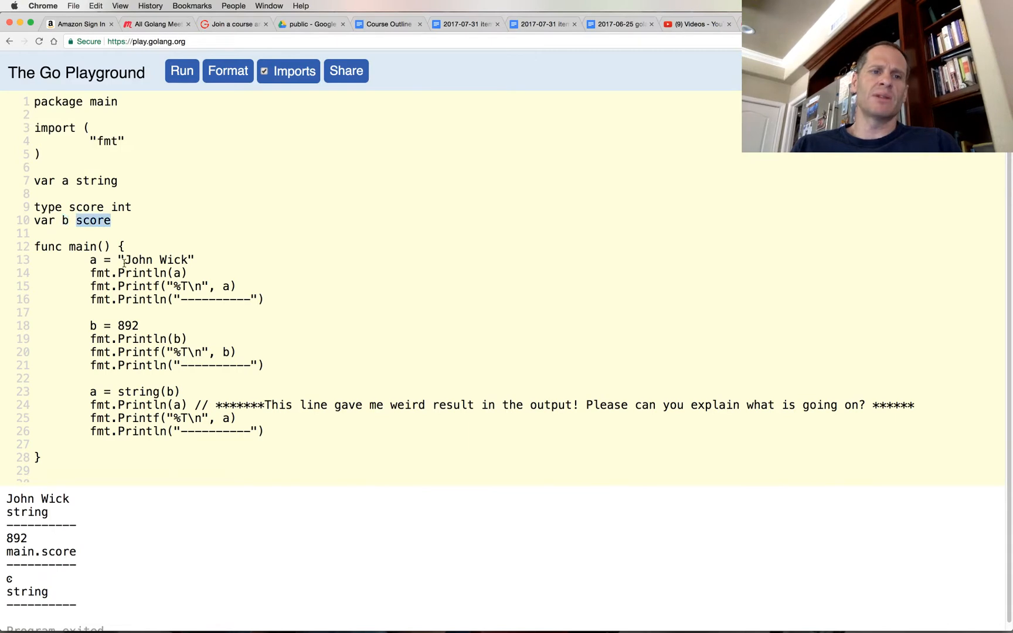
double_click(126, 325)
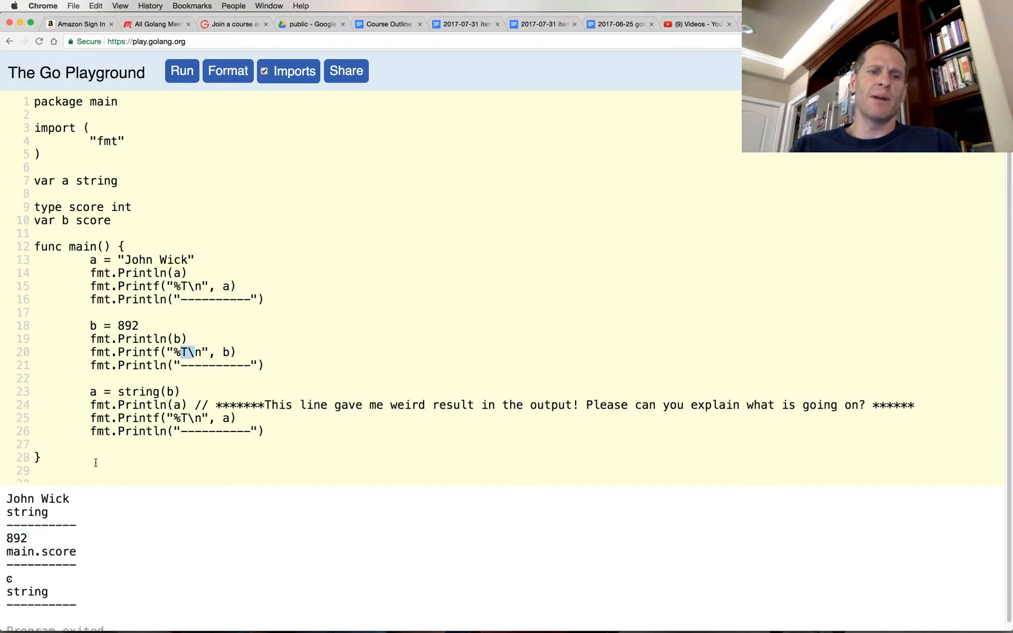
double_click(20, 551)
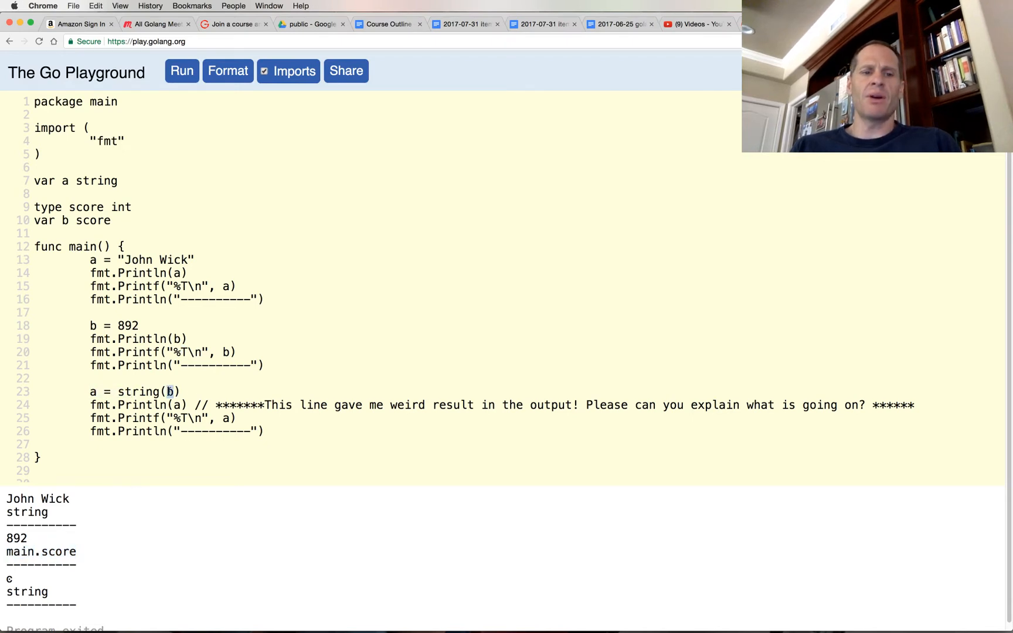
double_click(138, 391)
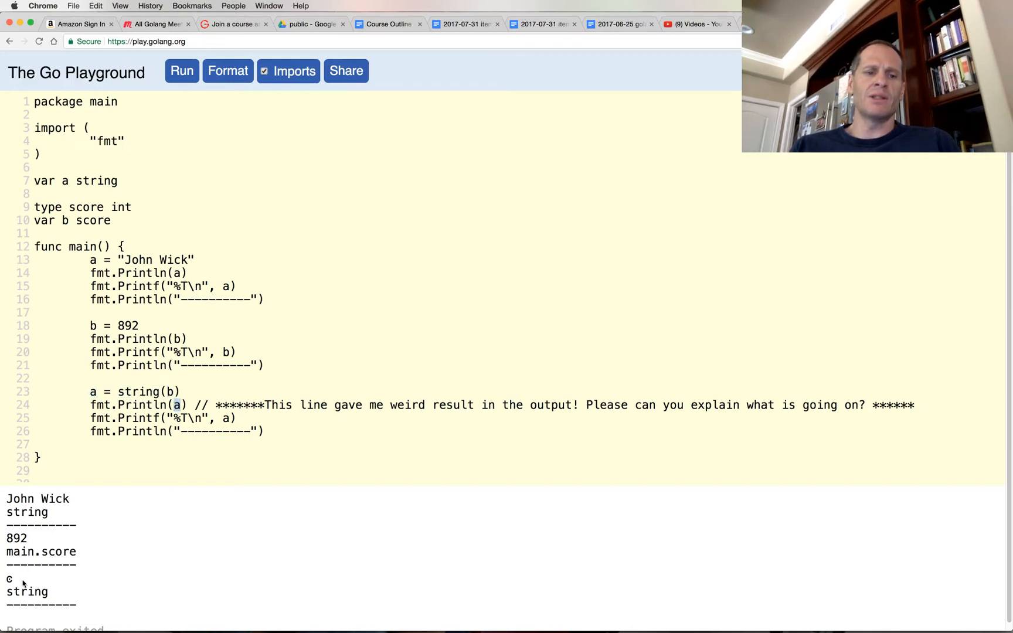
double_click(186, 418)
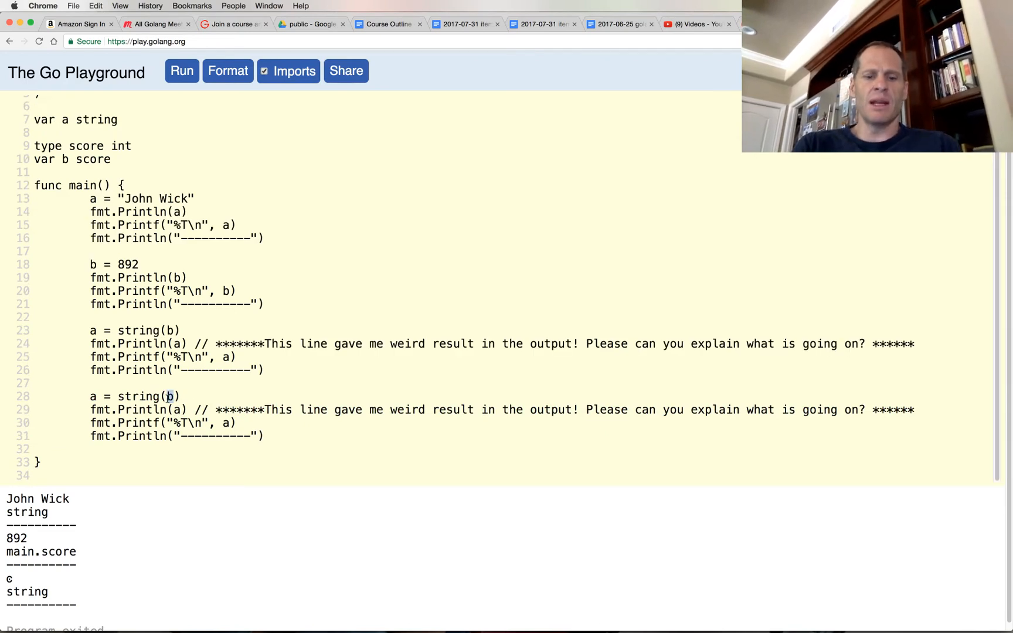
Change the copied block to string(72), drop its comment, and format the code.
type("72")
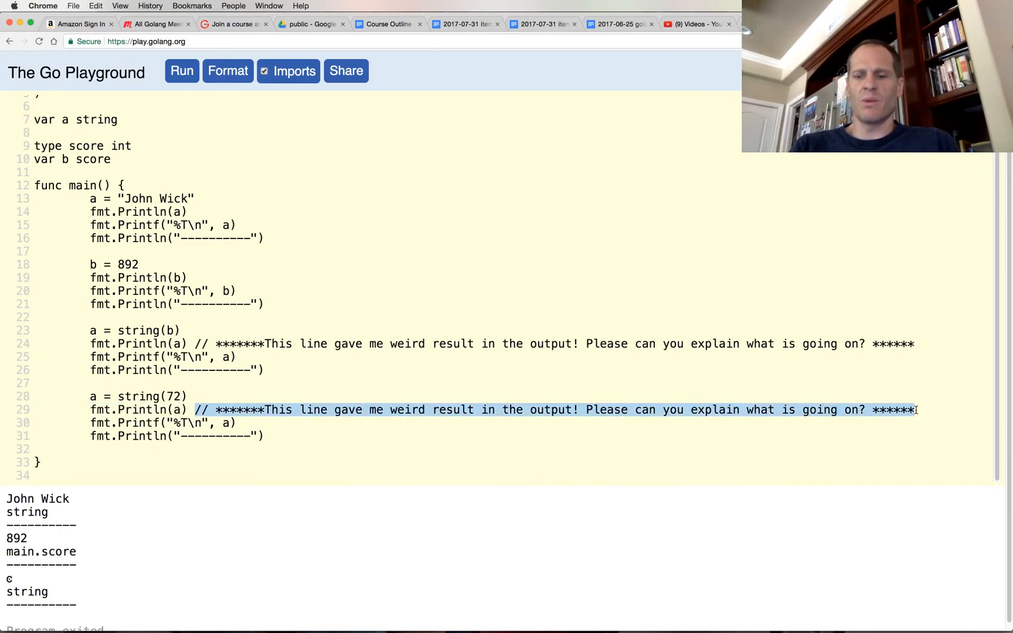
left_click(227, 71)
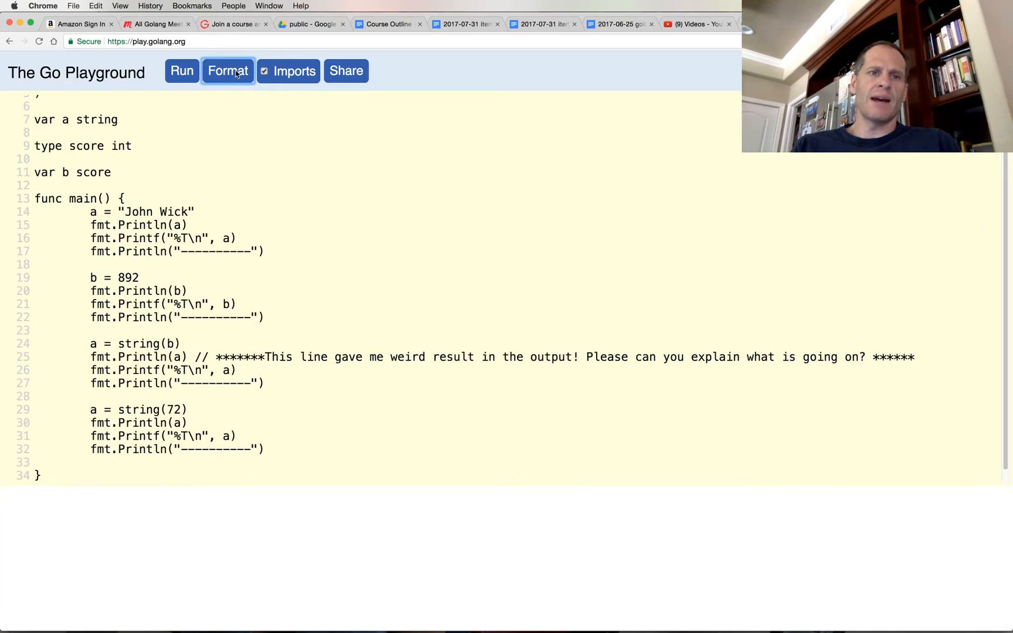
left_click(181, 70)
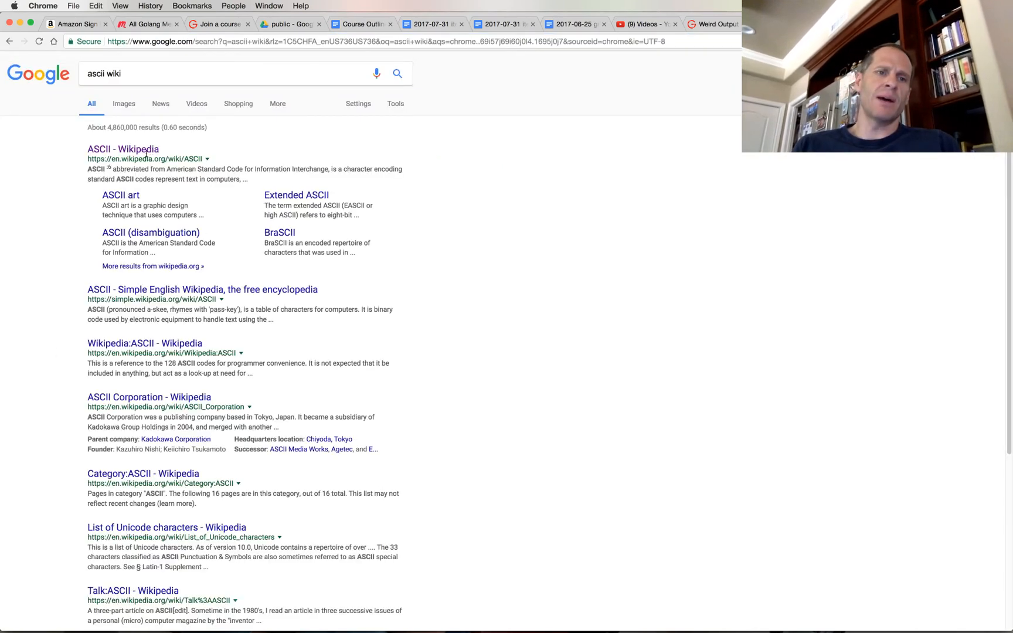
Open the ASCII Wikipedia article and scroll to the printable characters table.
left_click(129, 148)
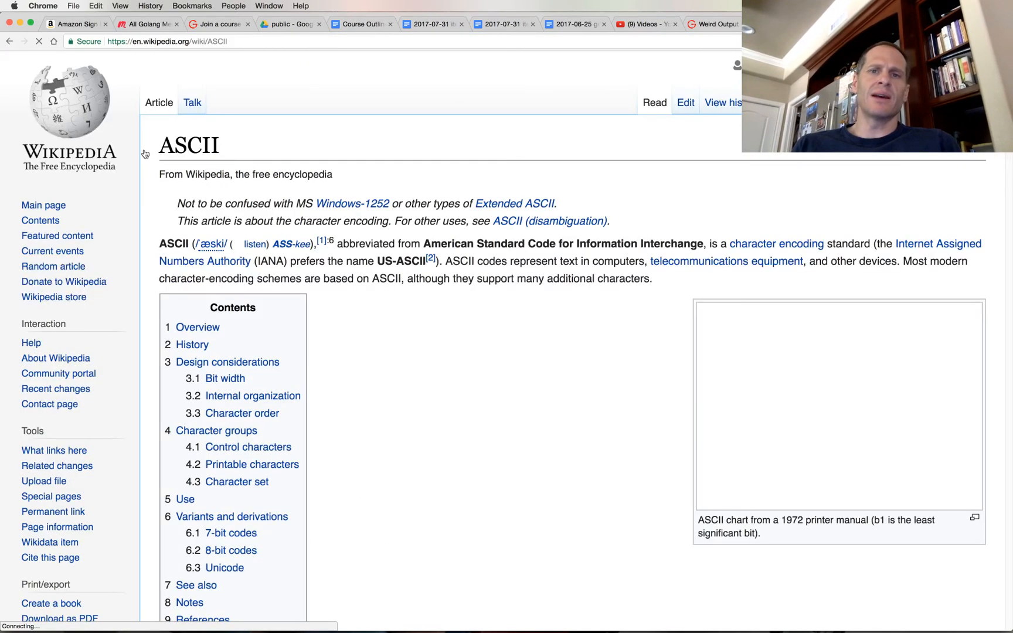
scroll("down", 3)
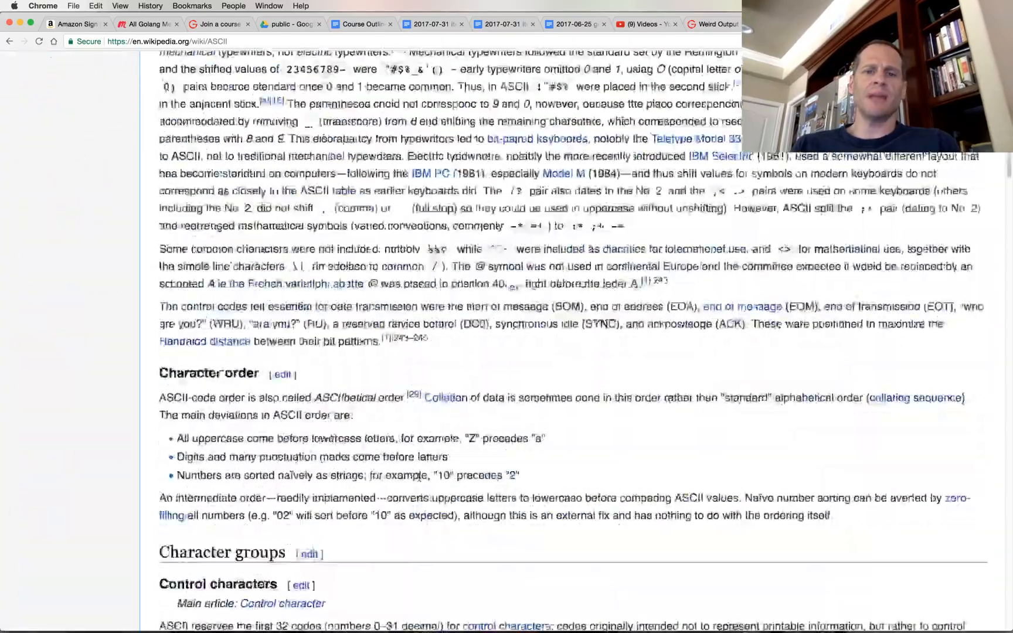
scroll("down", 3)
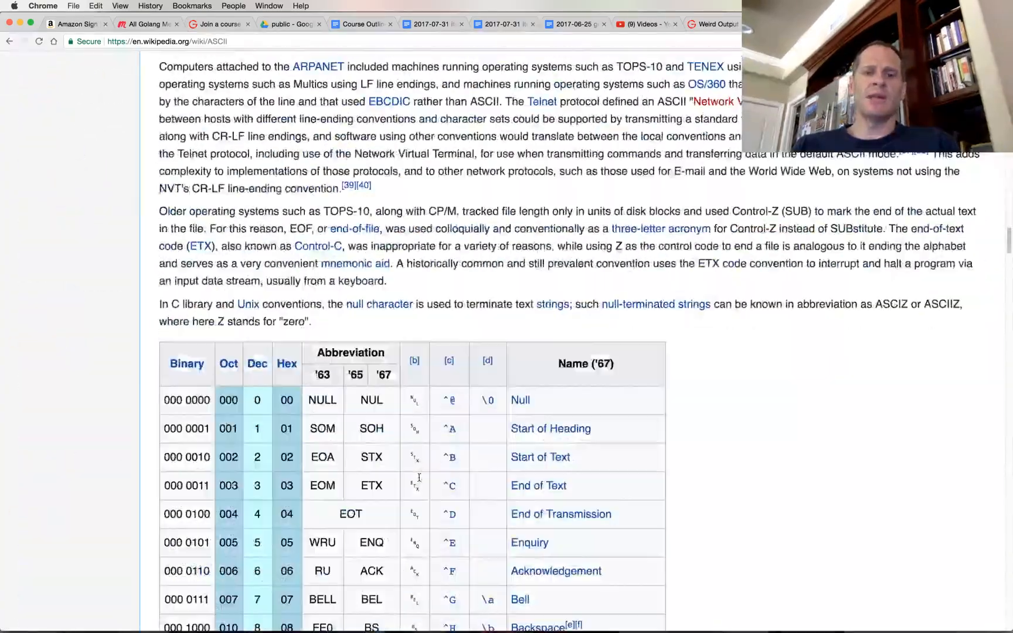
scroll("down", 3)
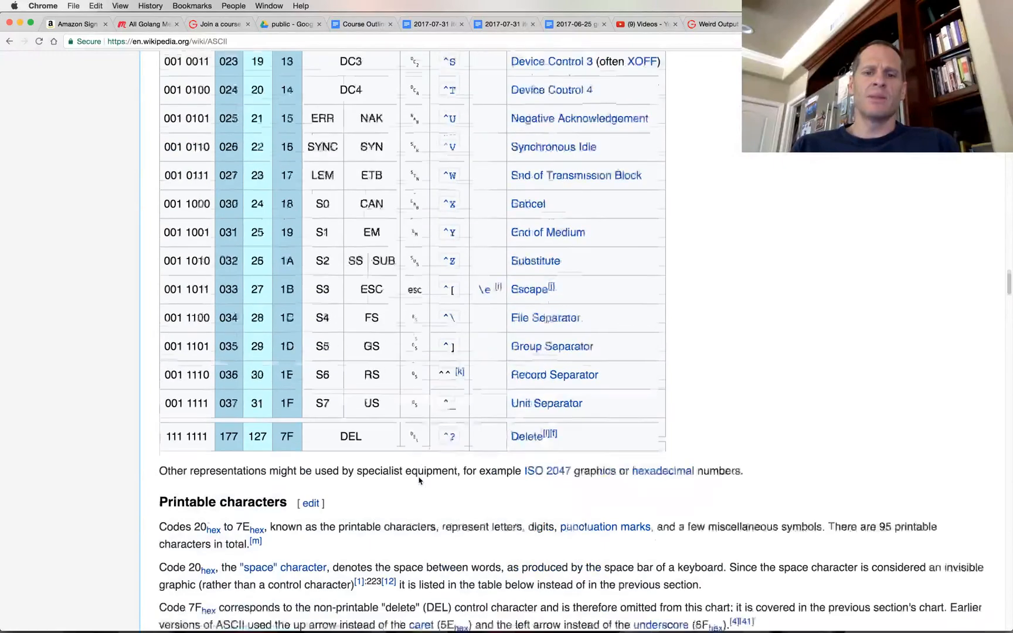
scroll("down", 3)
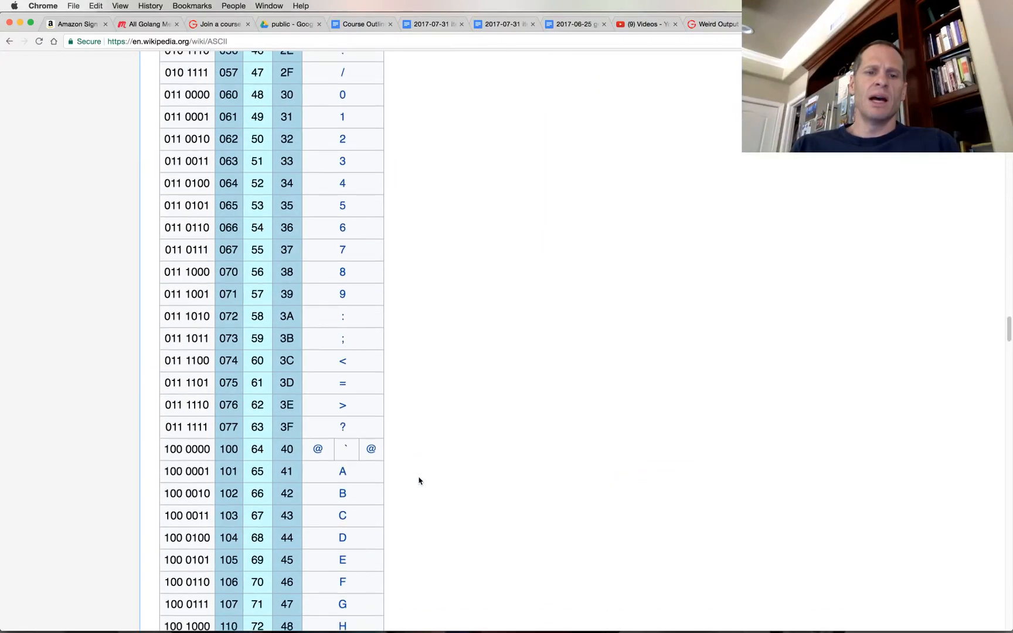
scroll("down", 3)
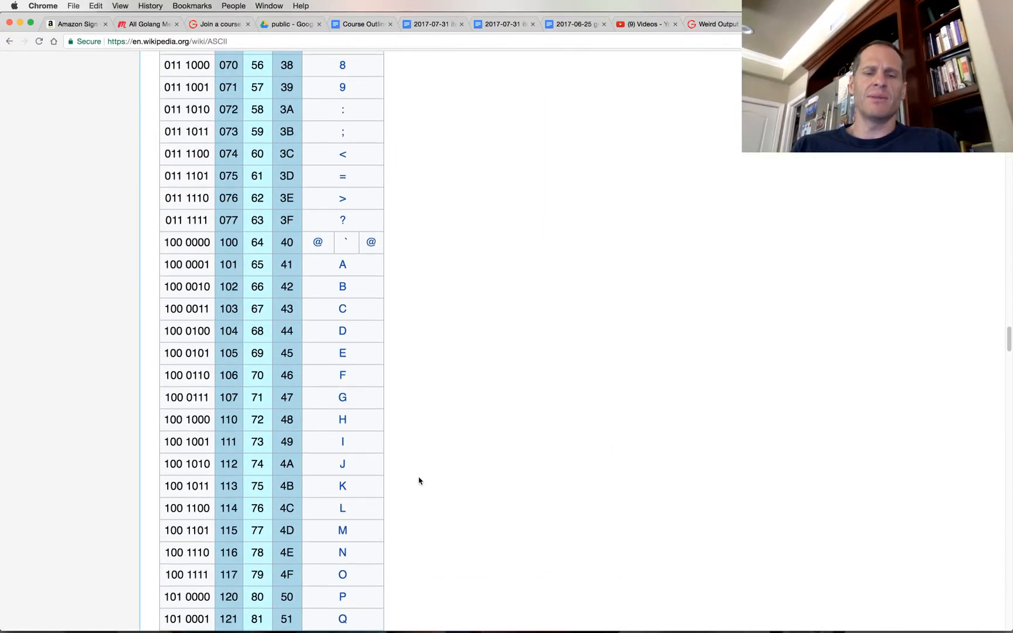
mouse_move(270, 425)
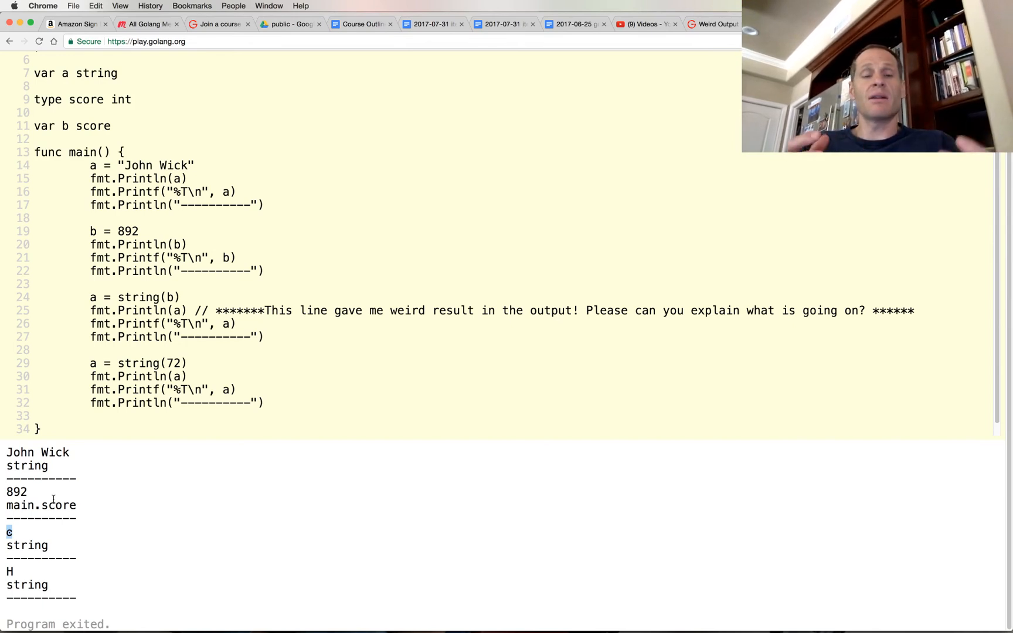
Highlight the printed c and H output alongside the assigned values 72 and 892.
double_click(172, 362)
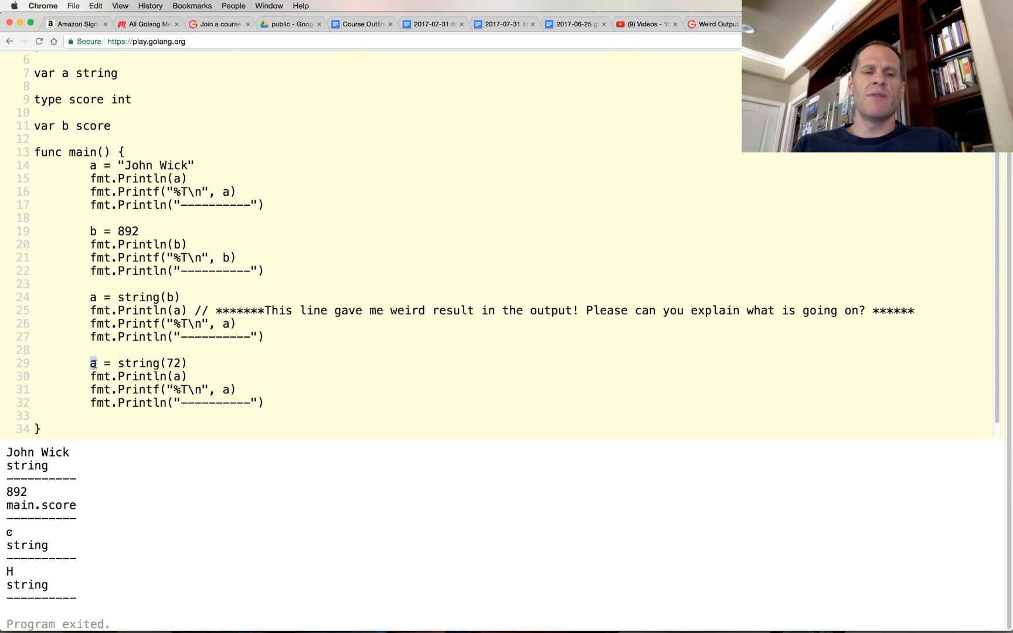
double_click(176, 363)
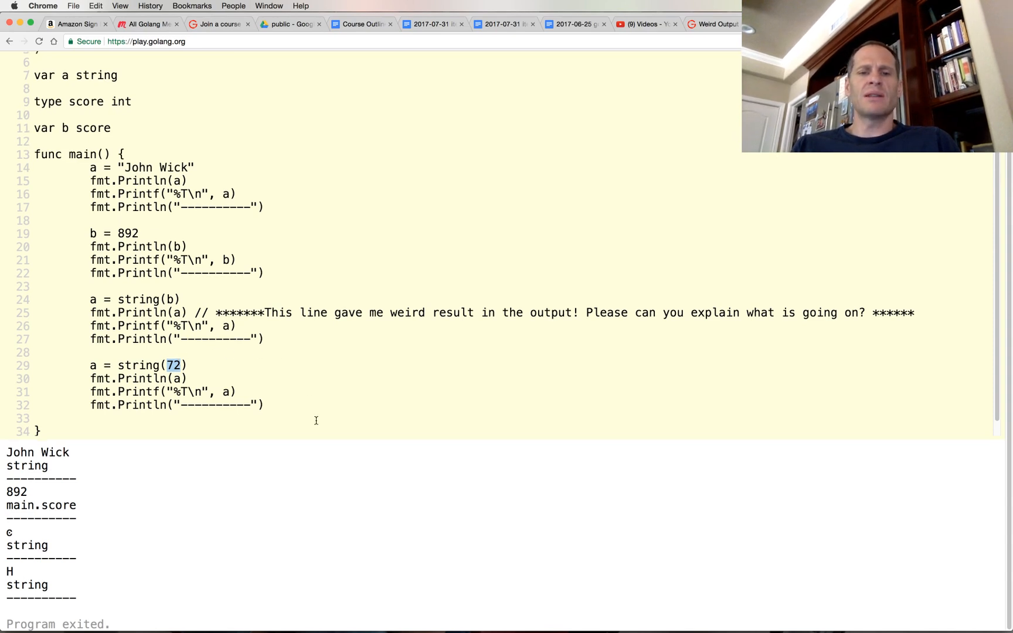
scroll("up", 3)
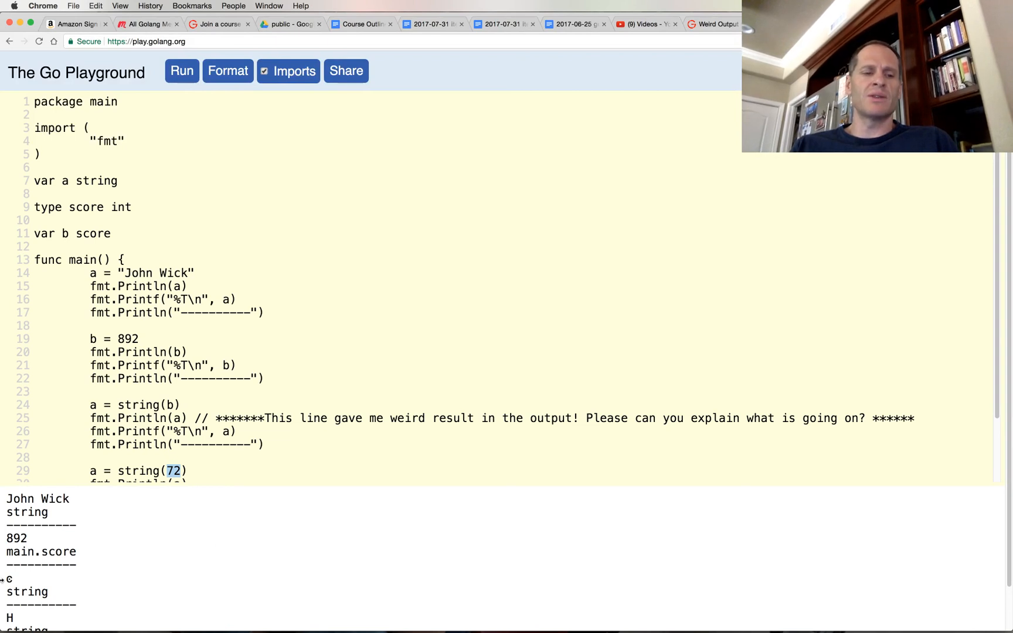
left_click(192, 405)
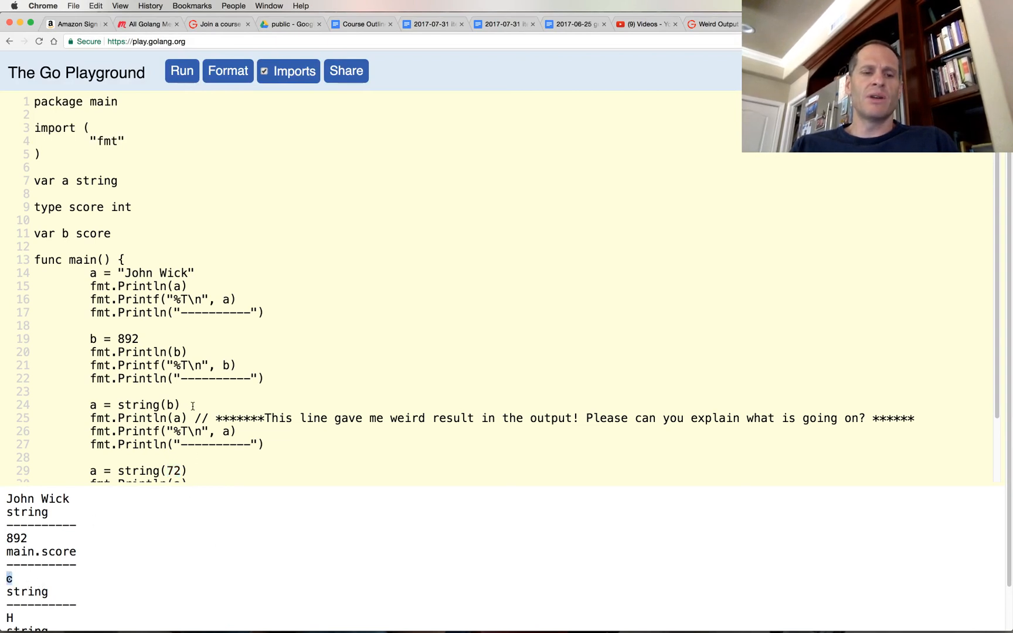
double_click(128, 339)
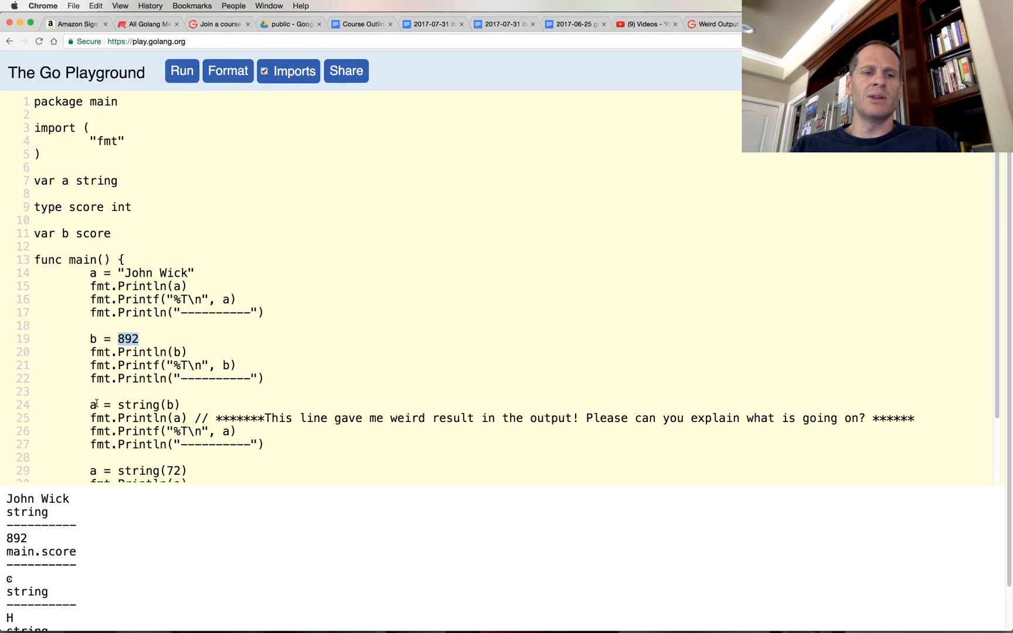
double_click(138, 404)
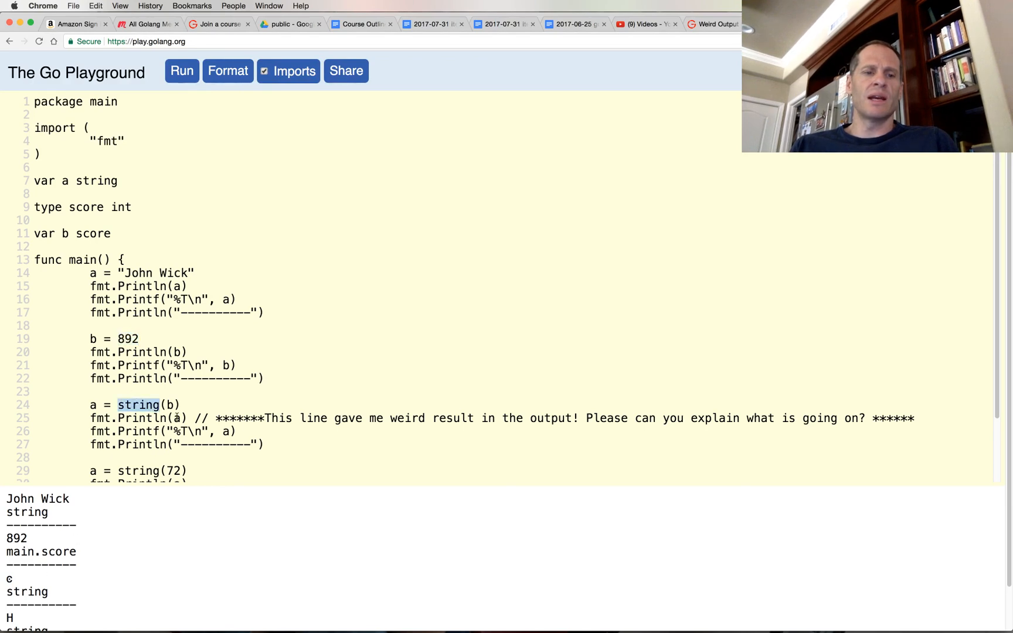